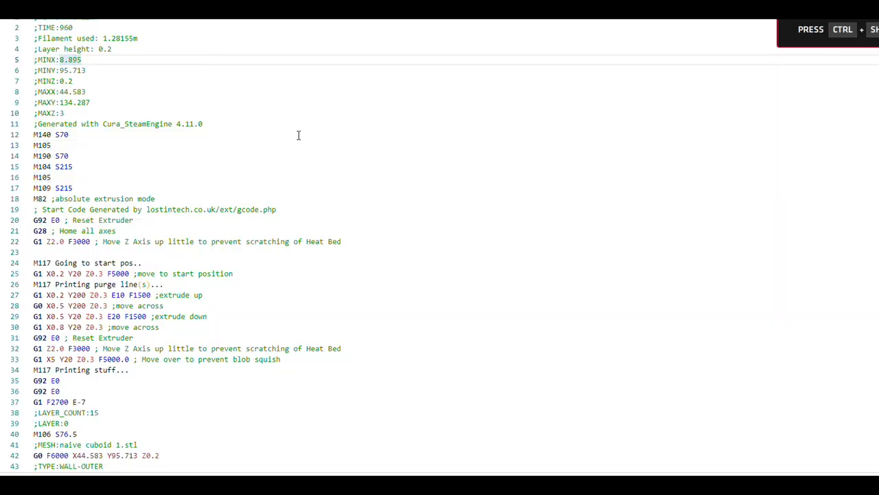
Mark the 'Layer height: 0.2' header setting and scroll down to layer 0's Z0.2 start
double_click(73, 49)
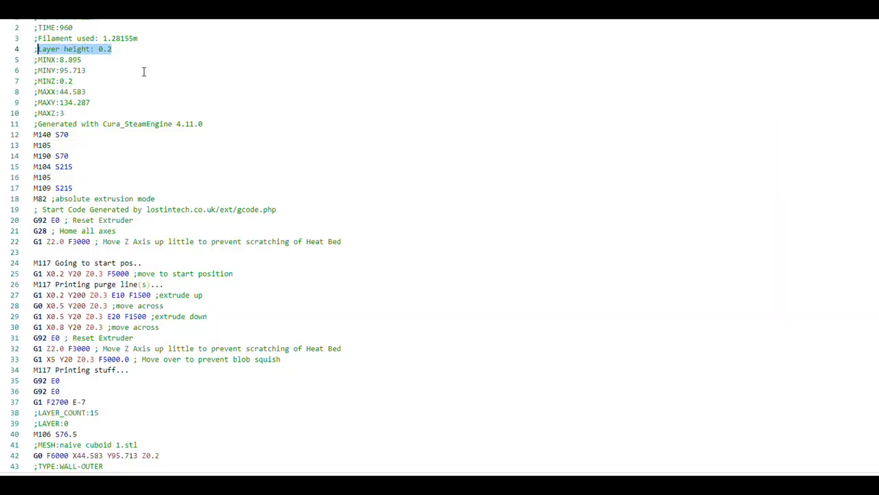
scroll(down, 3)
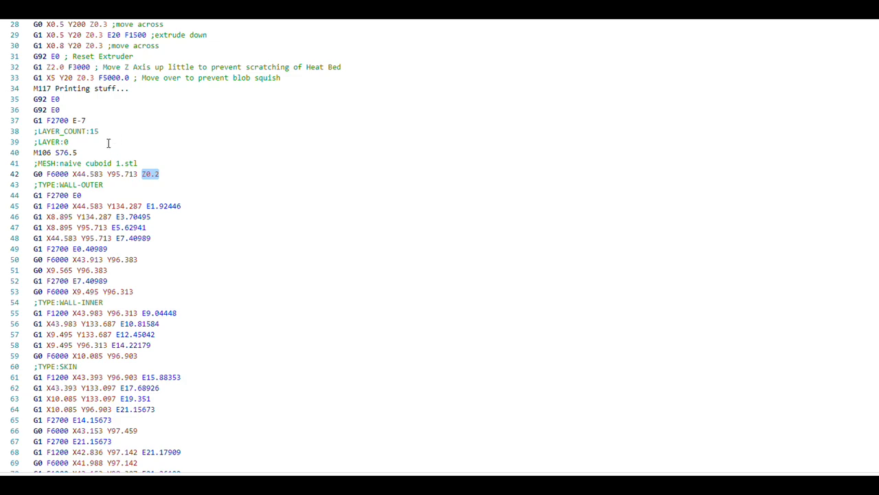
scroll(down, 3)
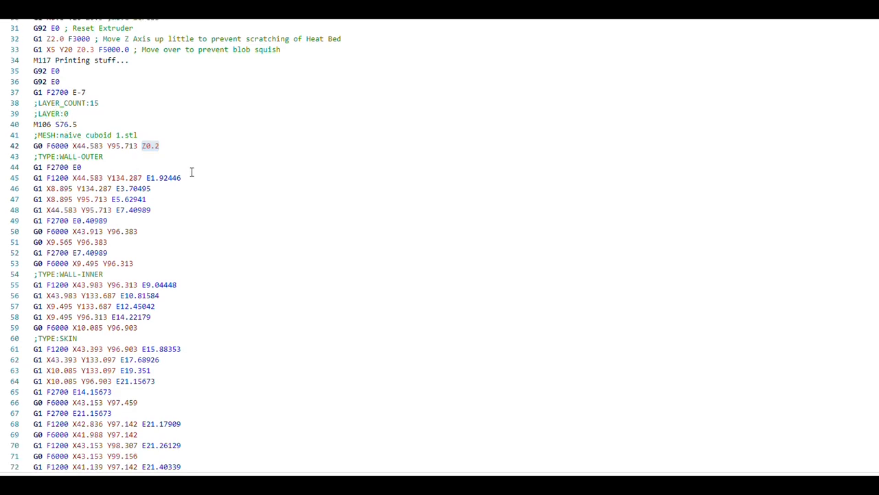
scroll(down, 3)
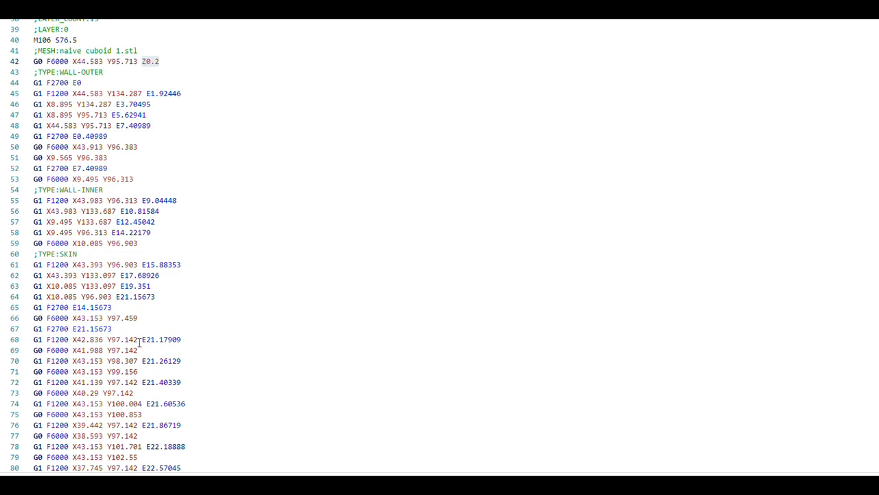
mouse_move(338, 130)
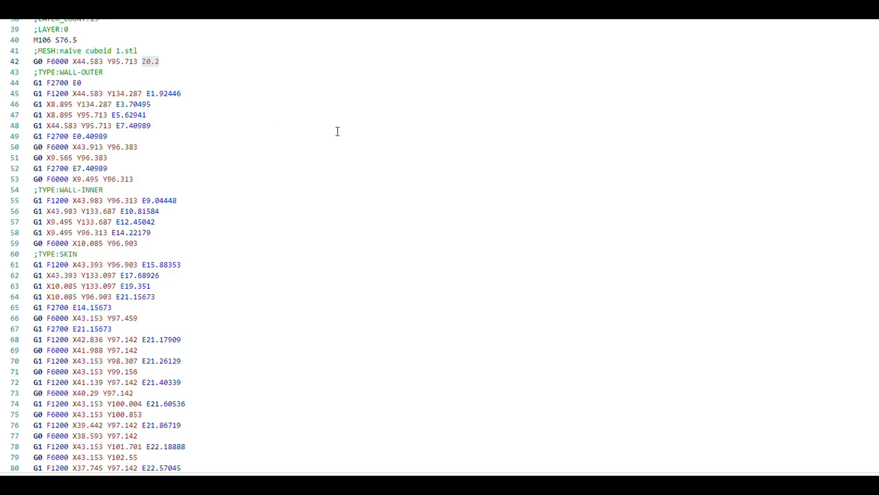
mouse_move(211, 367)
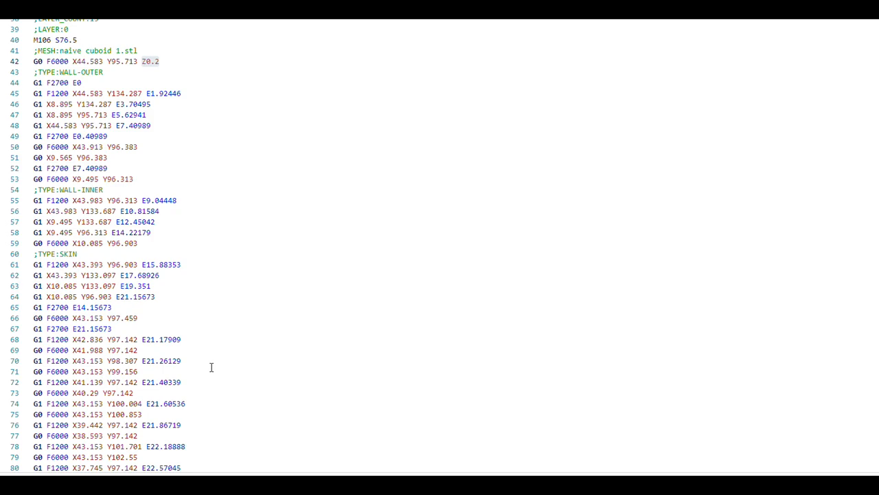
Mark the ;LAYER:1 marker and its Z0.4 move height
scroll(down, 3)
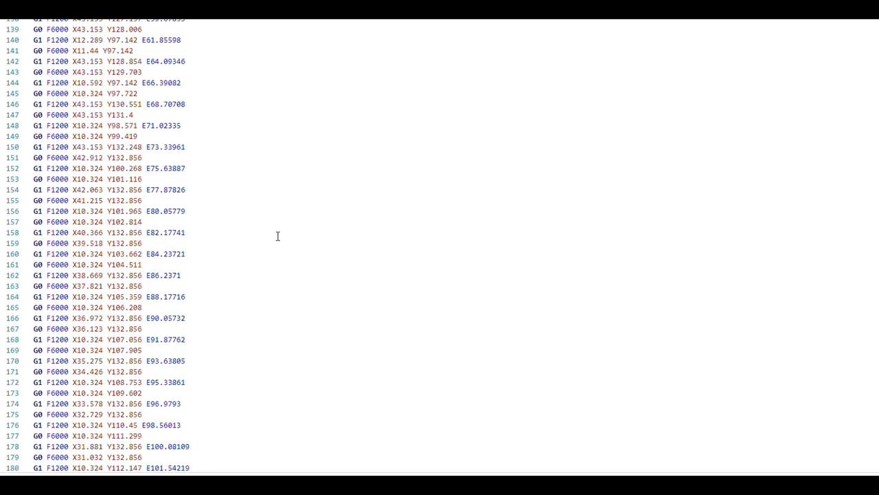
scroll(down, 3)
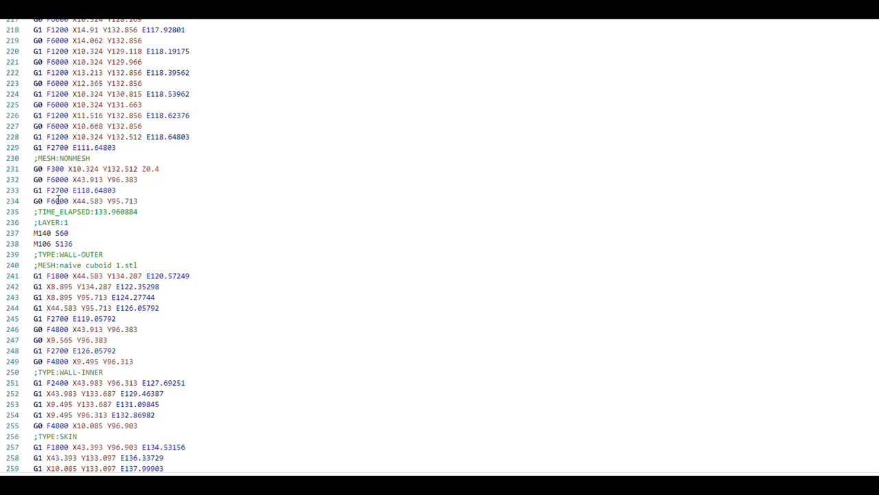
double_click(51, 222)
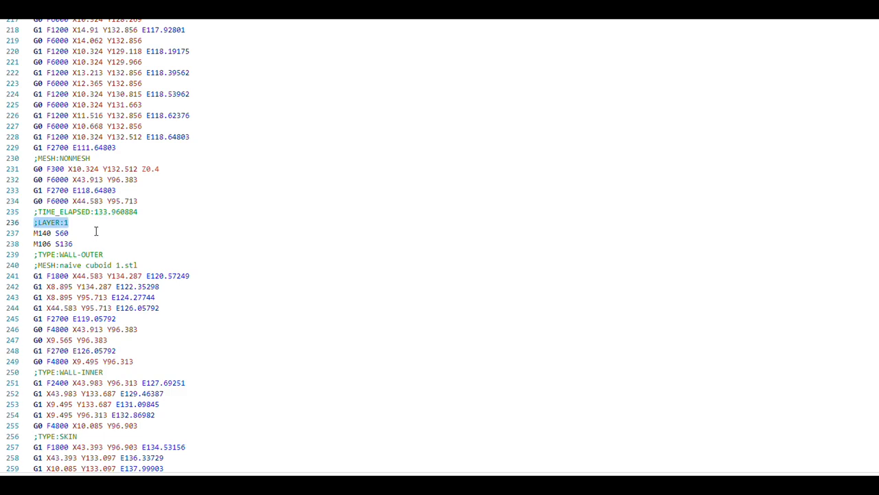
mouse_move(165, 169)
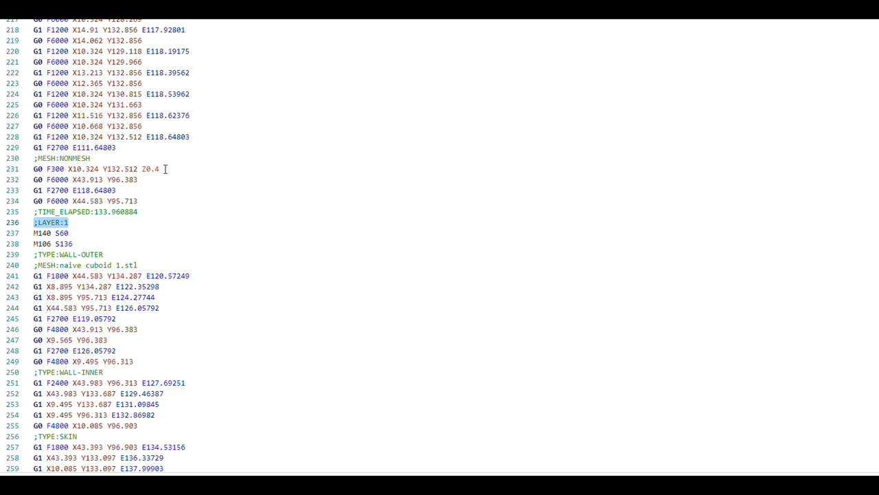
double_click(150, 169)
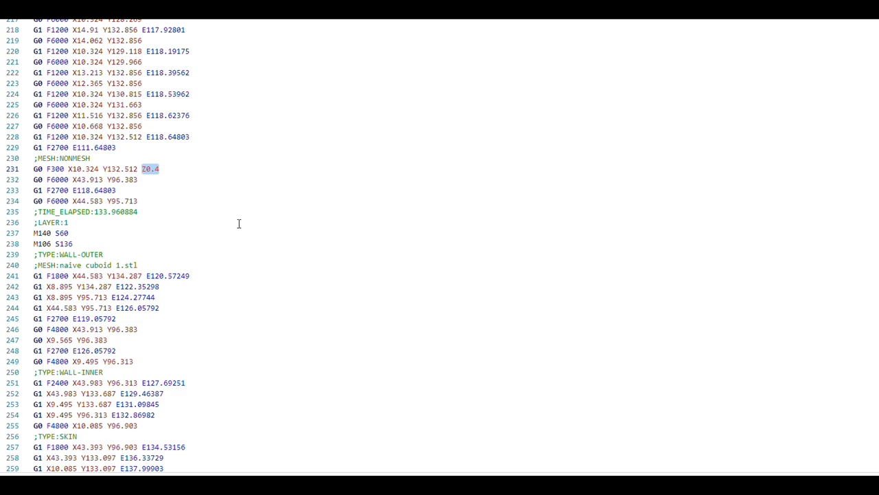
Scroll further down through layer 1's moves
scroll(down, 3)
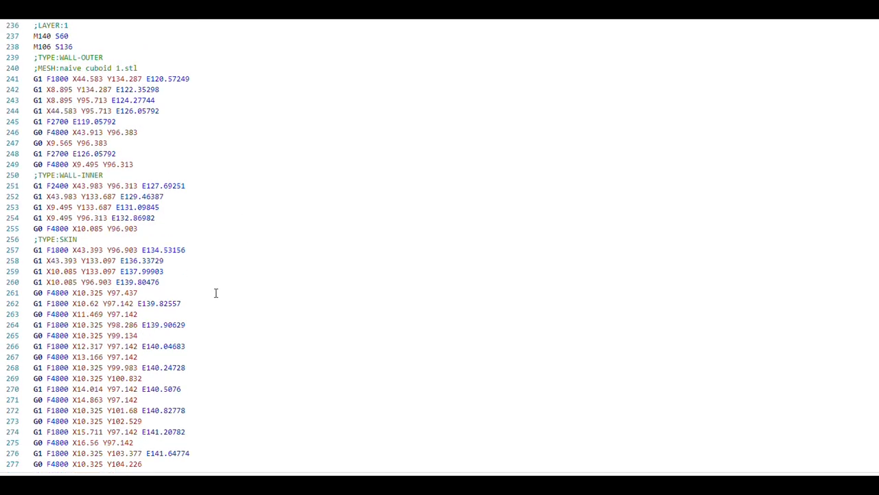
scroll(down, 3)
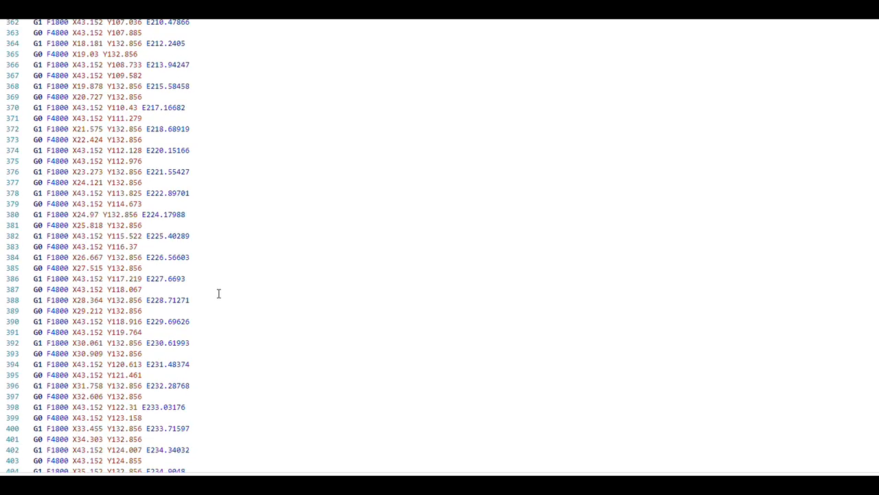
scroll(down, 3)
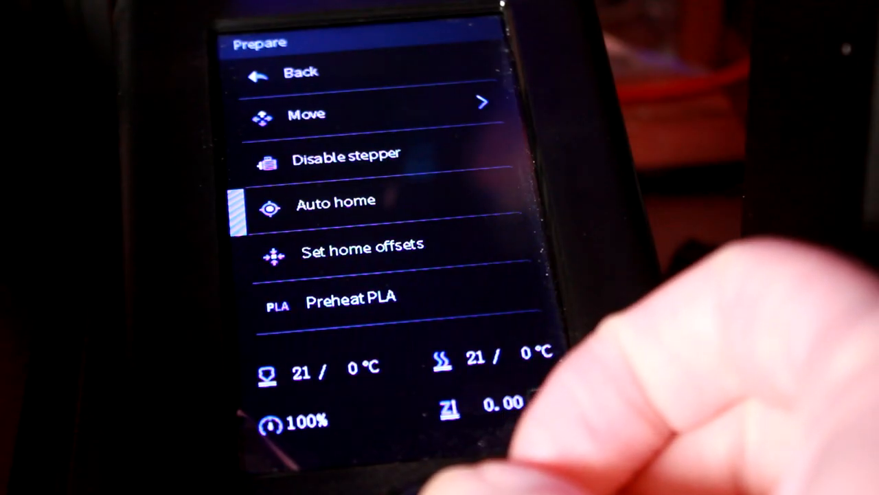
Enter the Move controls from Prepare and start editing the Move Z value
click(335, 203)
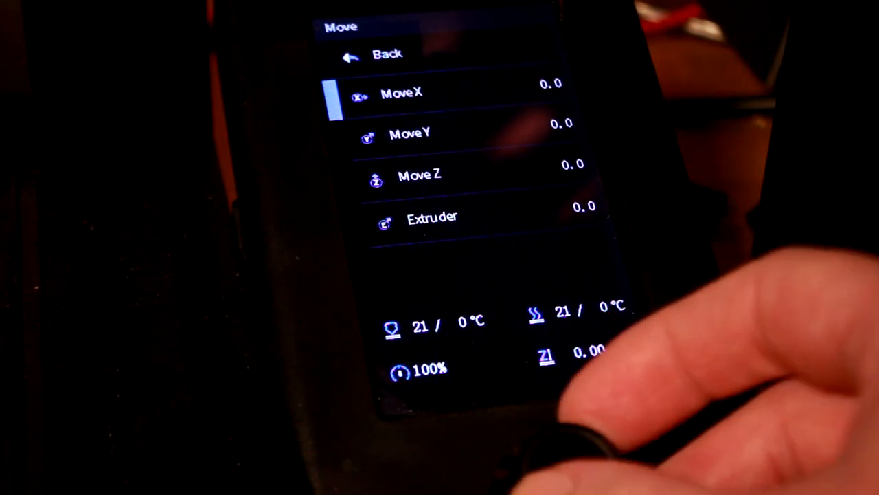
click(421, 176)
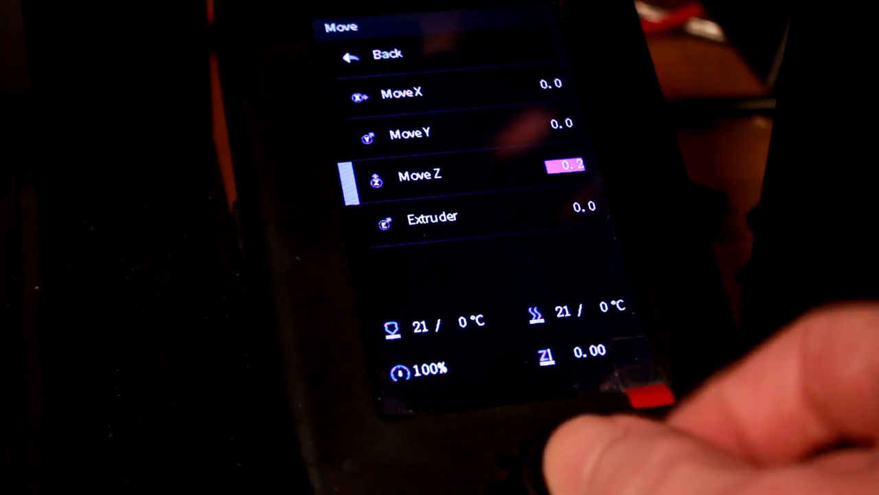